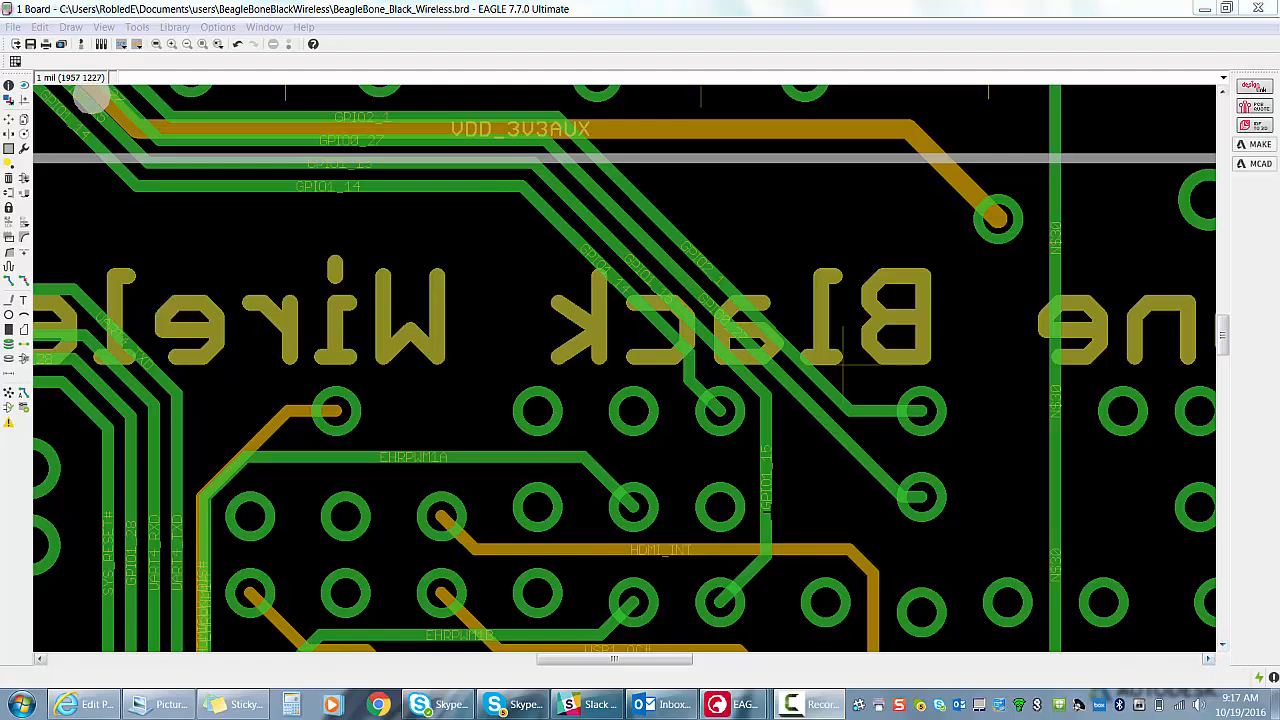
Step: Turn on 'Display via lengths' in the Misc tab of EAGLE's Options settings
left_click(217, 26)
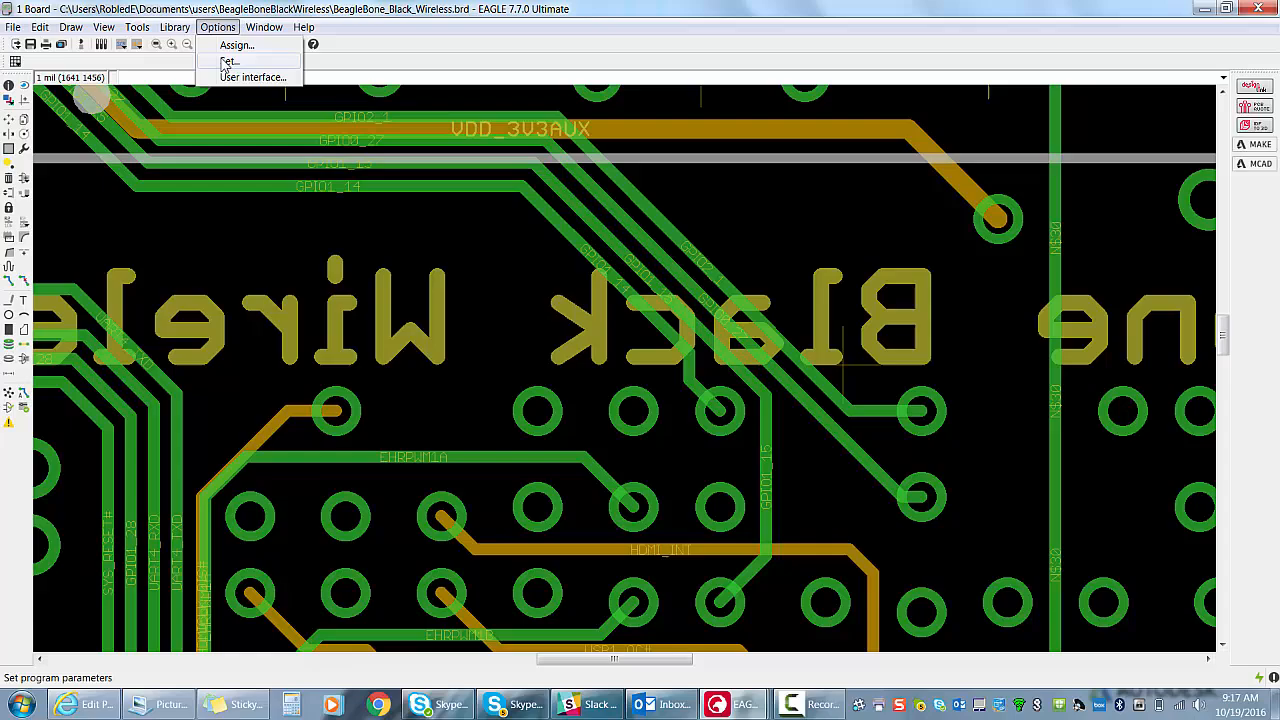
left_click(229, 61)
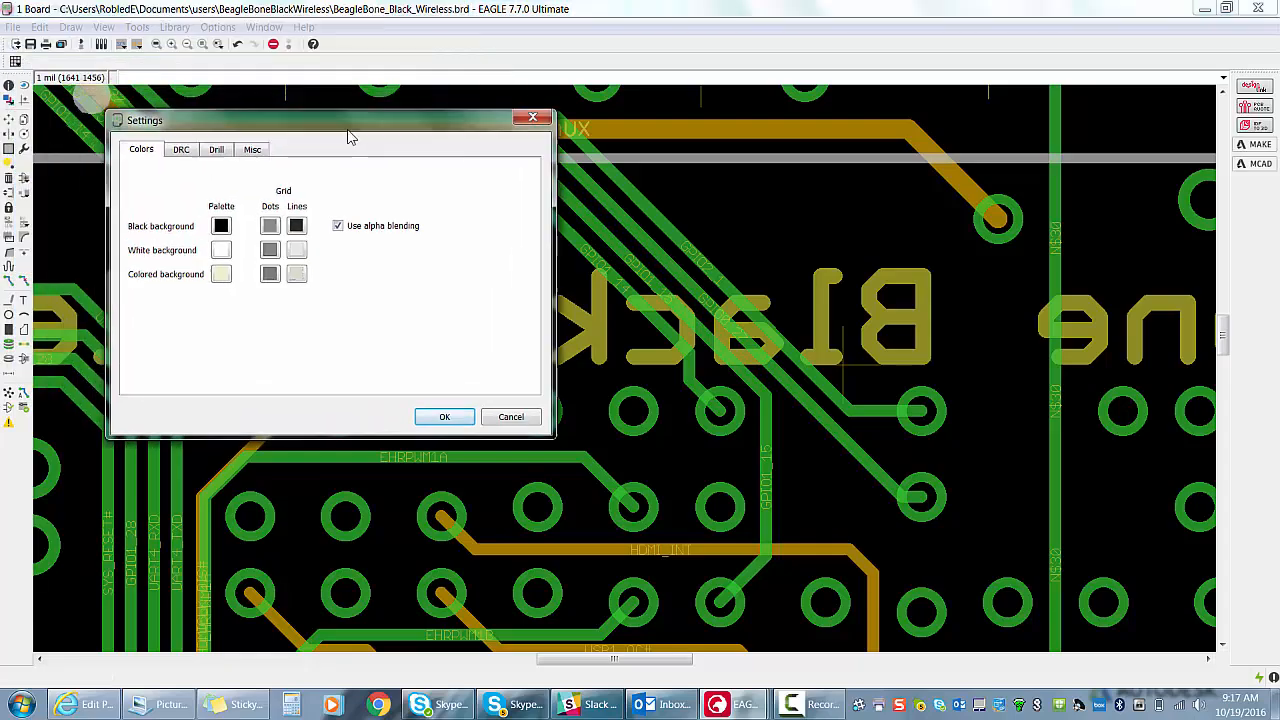
left_click(252, 149)
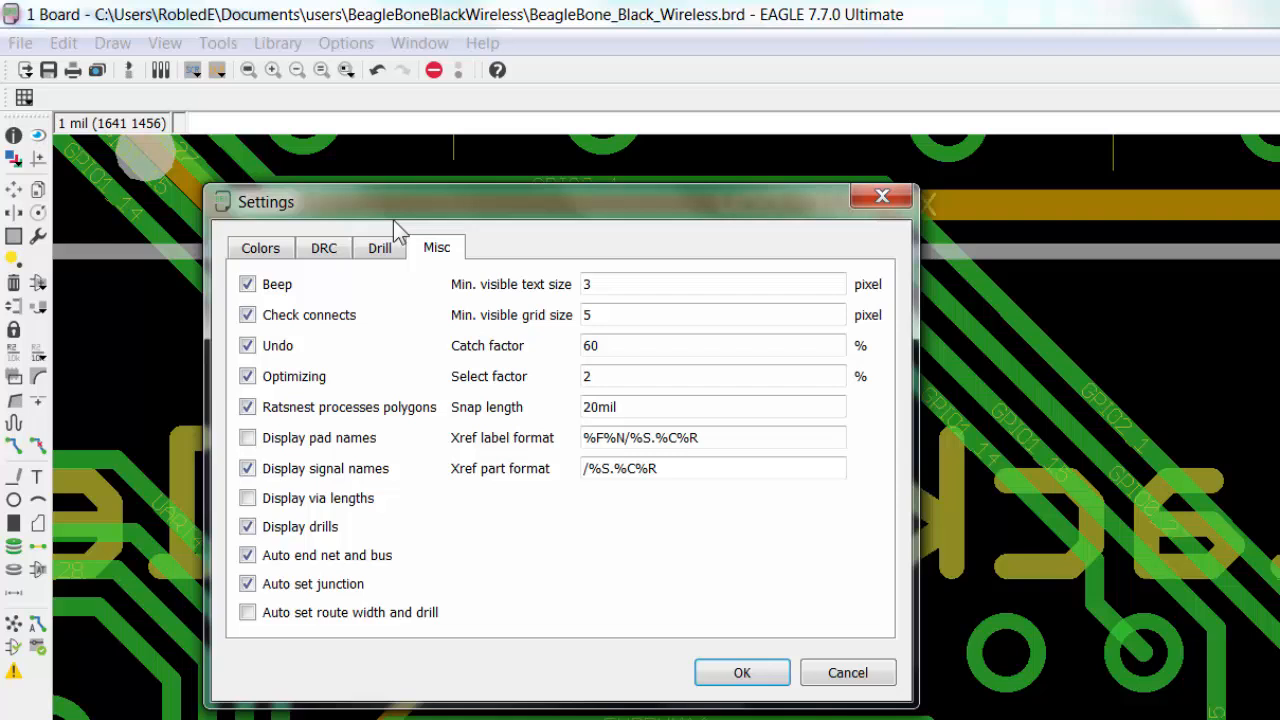
mouse_move(255, 525)
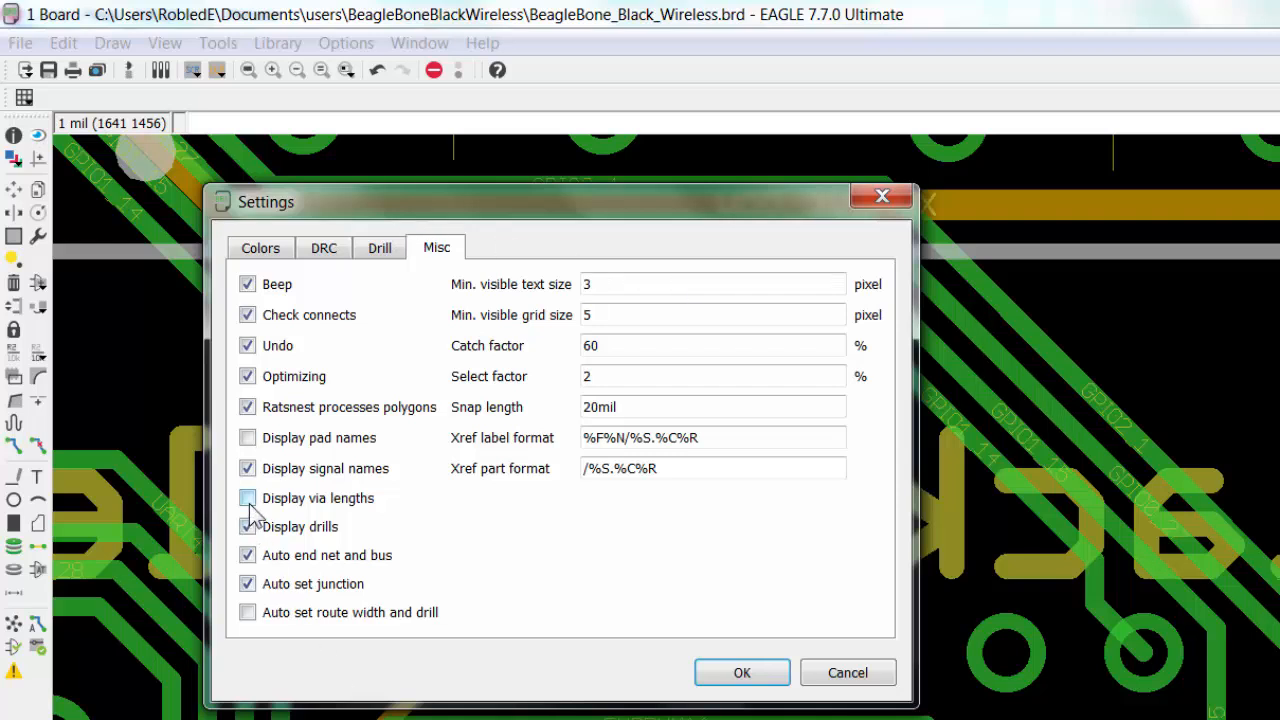
left_click(247, 498)
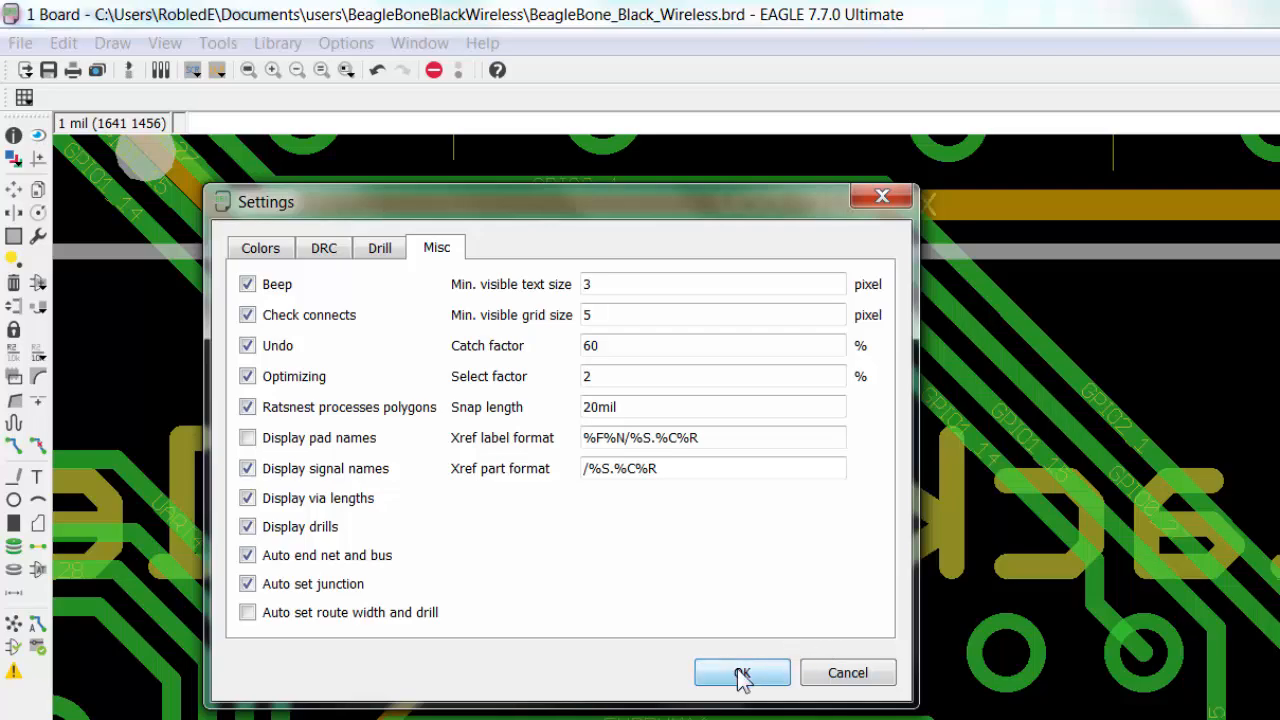
Step: Confirm the settings so vias show their layer spans like 1-16, 1-2 and 3-14
left_click(742, 672)
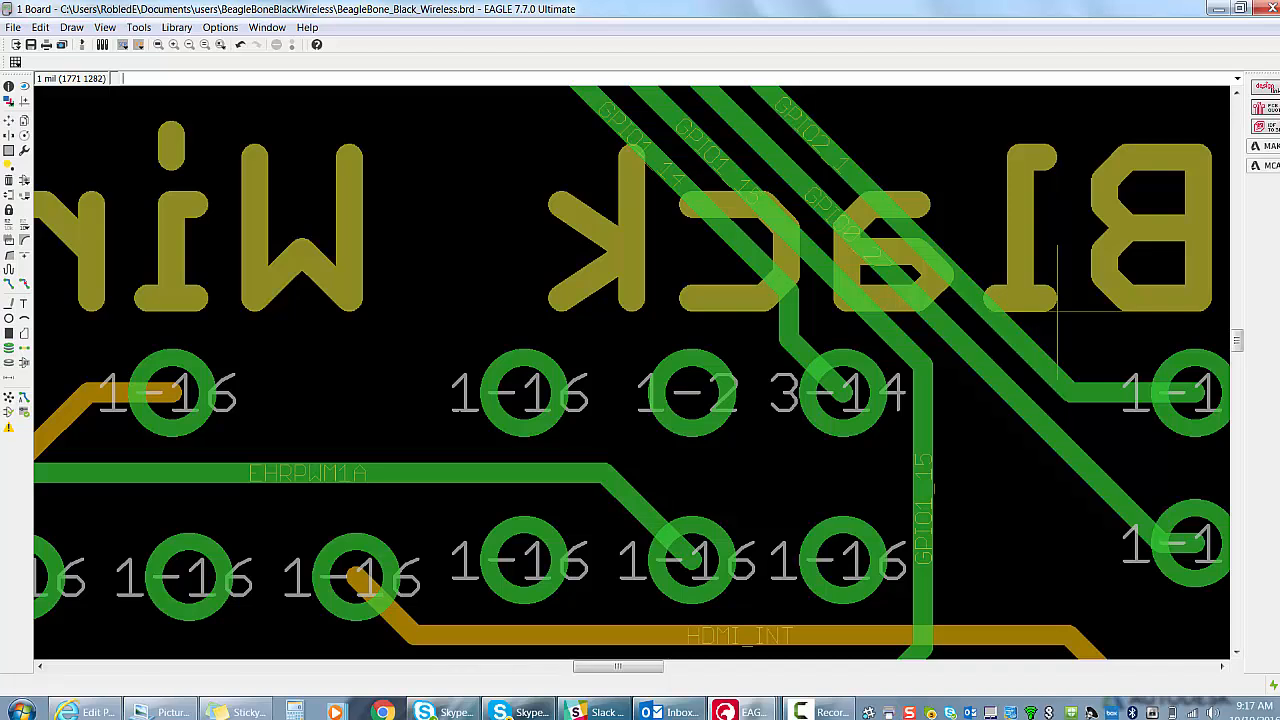
mouse_move(551, 407)
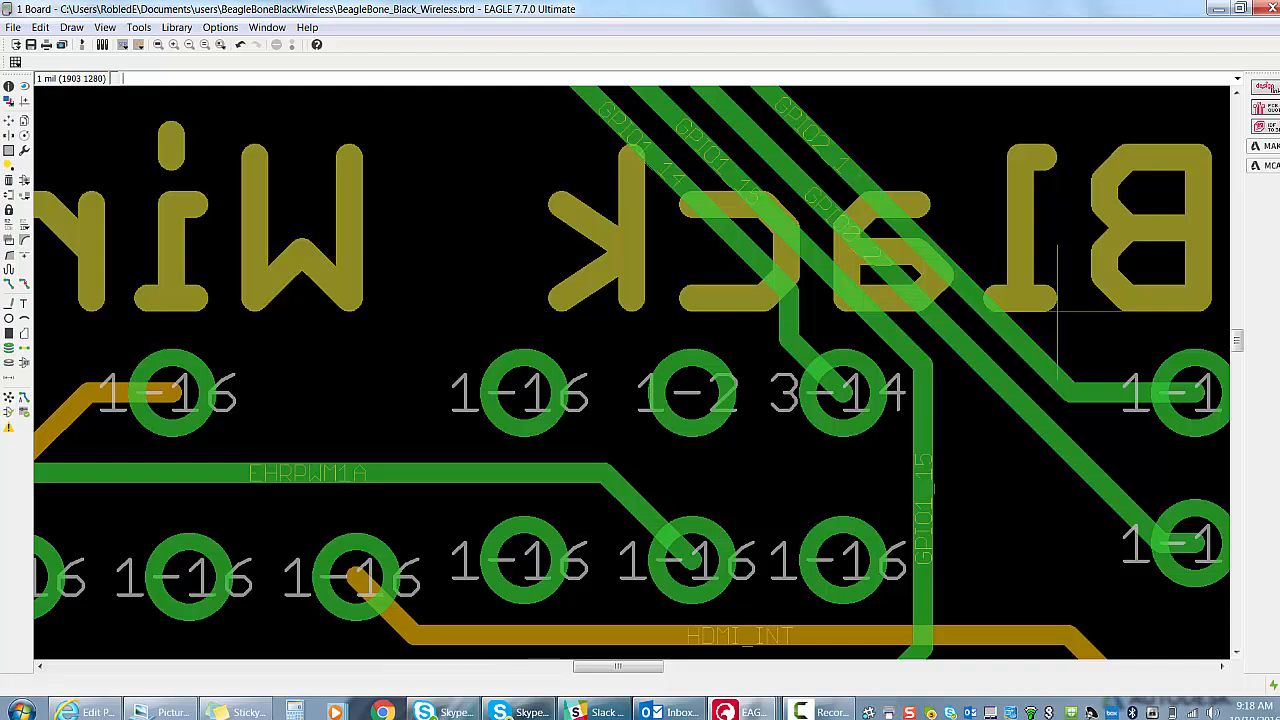
mouse_move(851, 425)
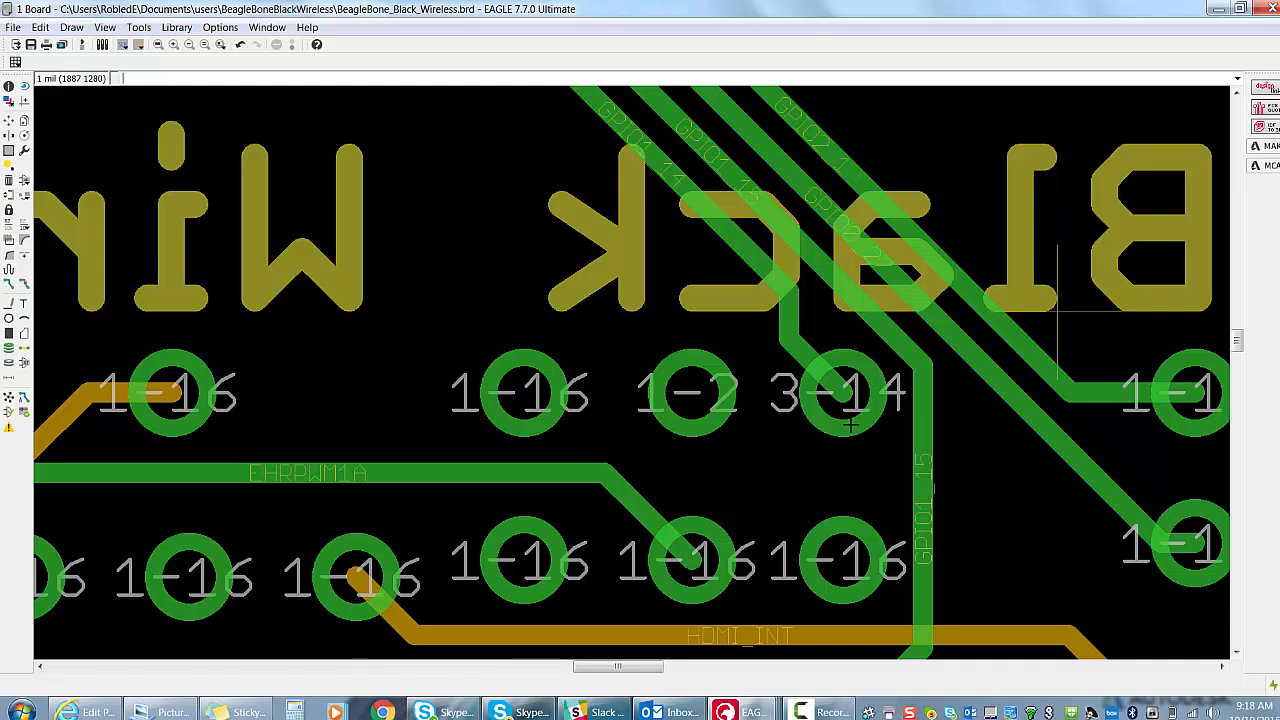